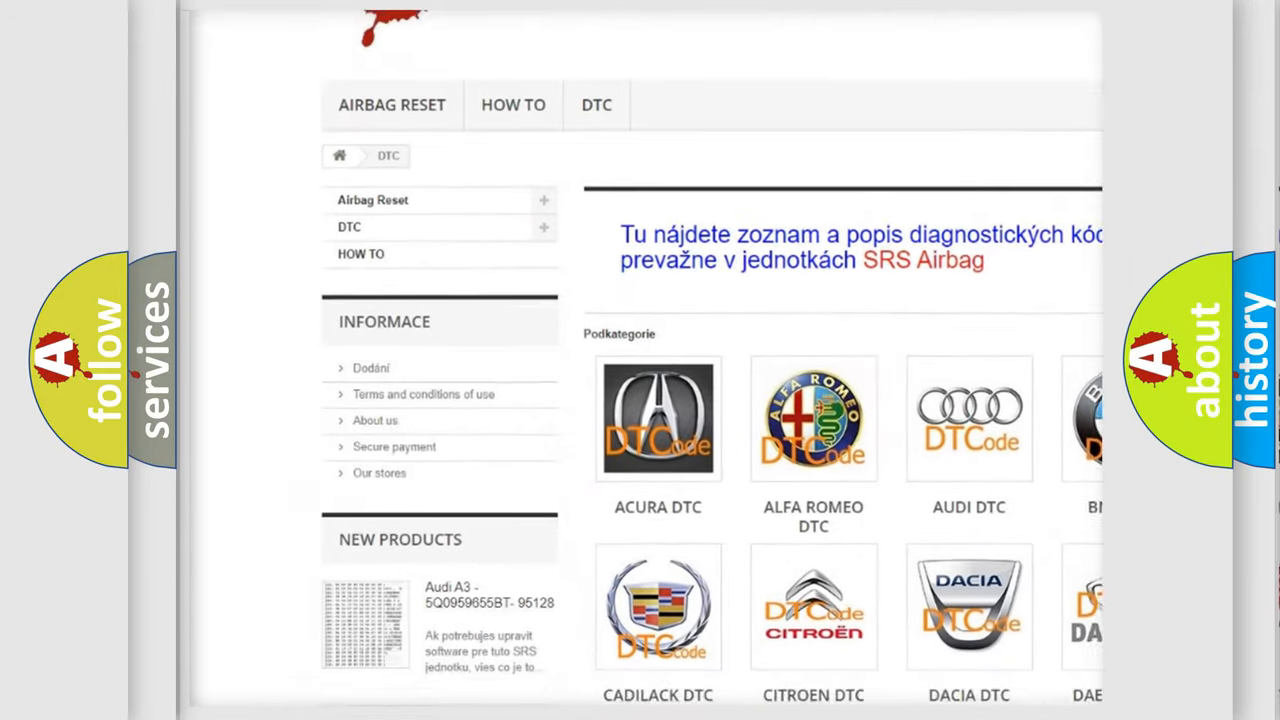
scroll("down", 3)
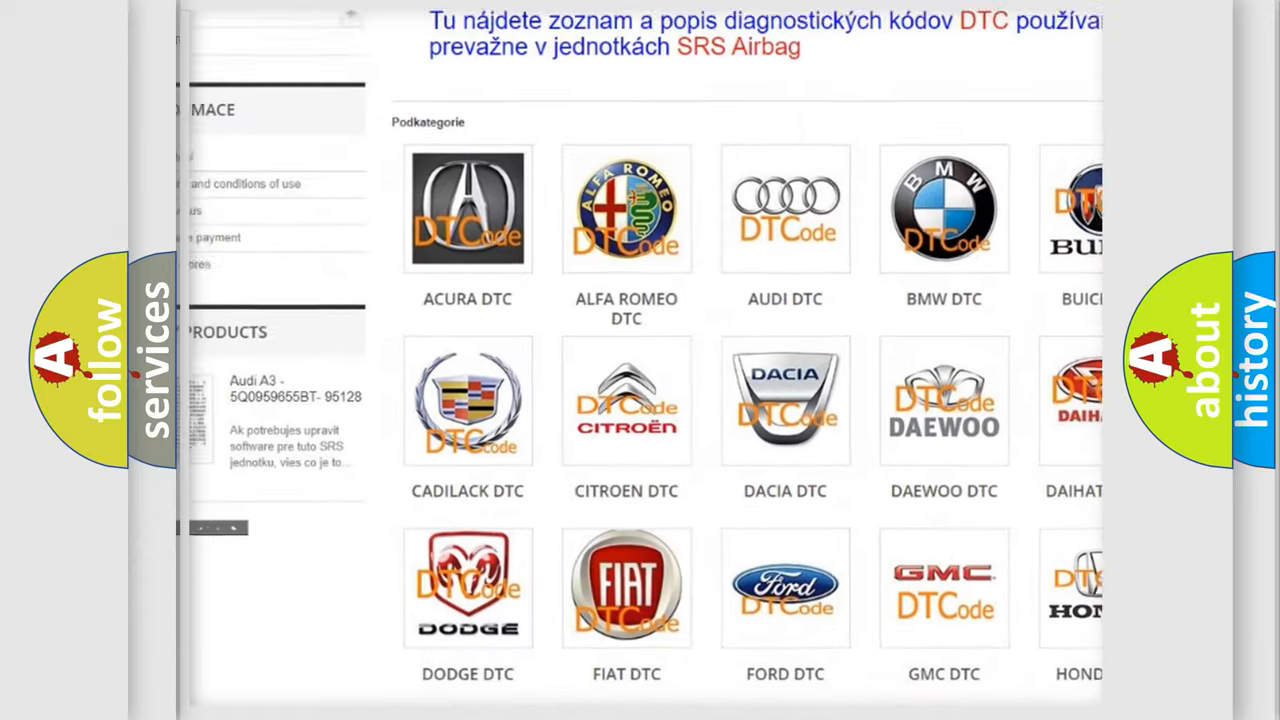